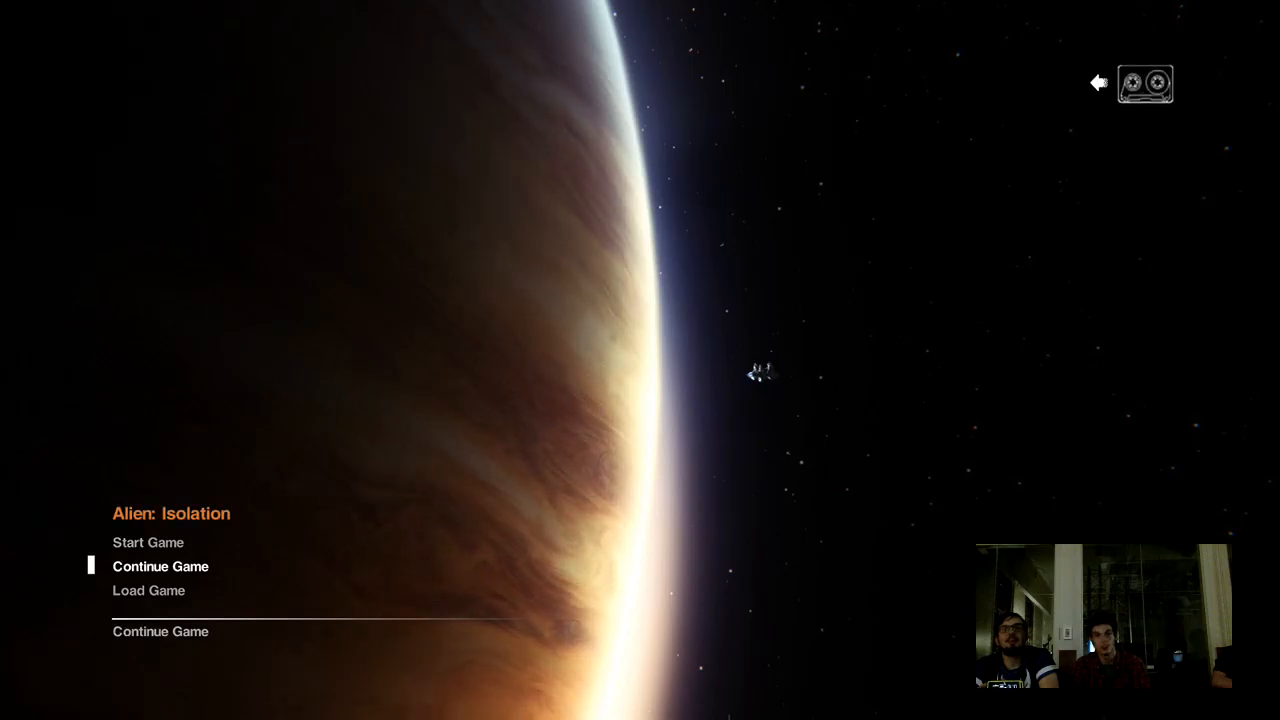
click(160, 566)
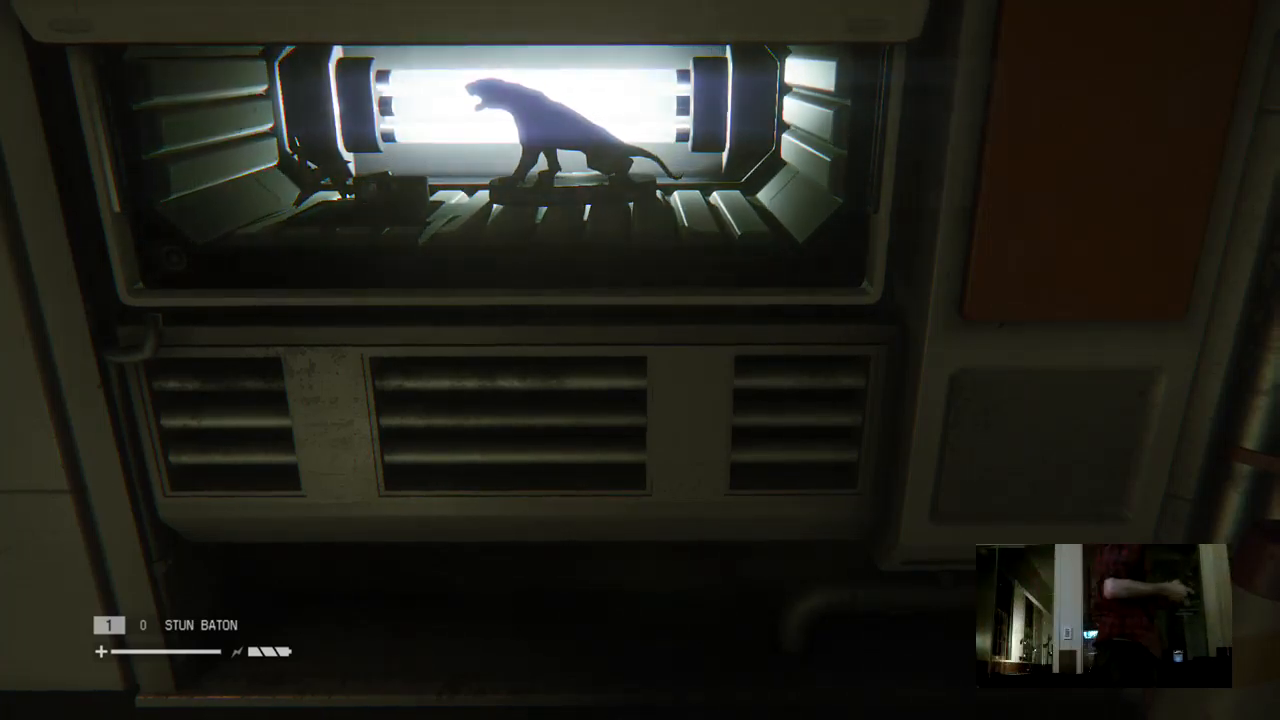
key(Escape)
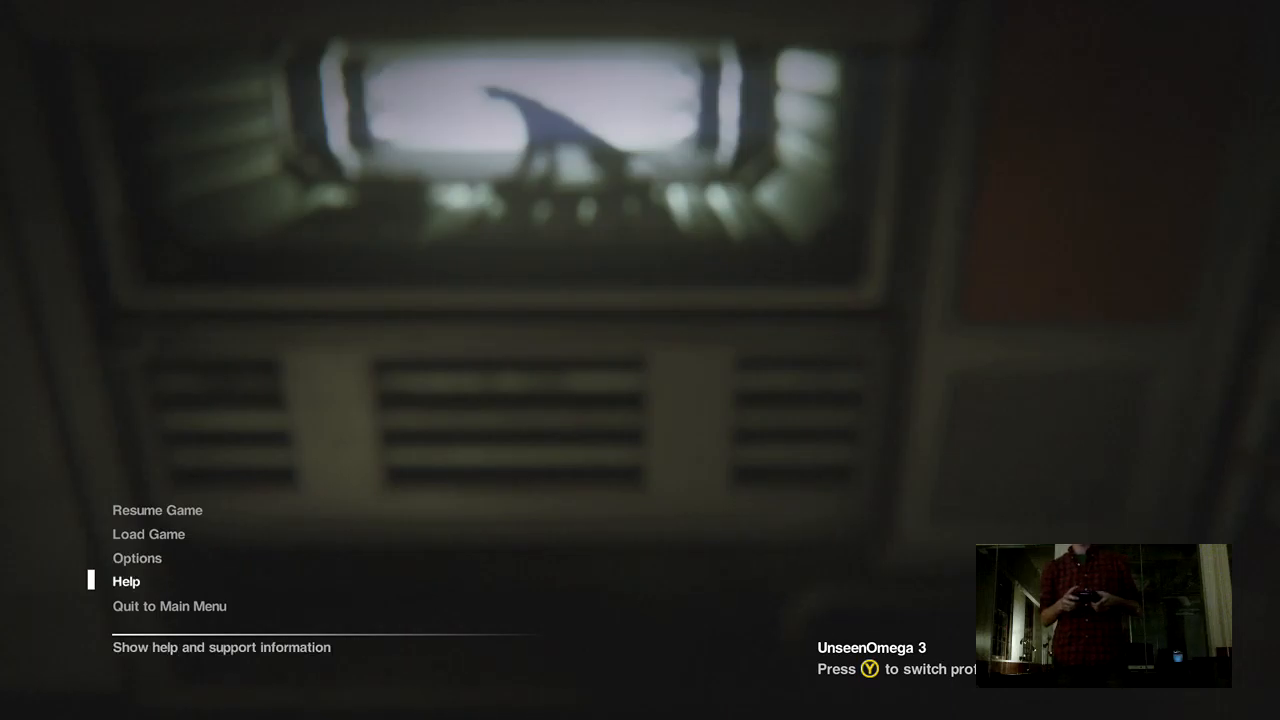